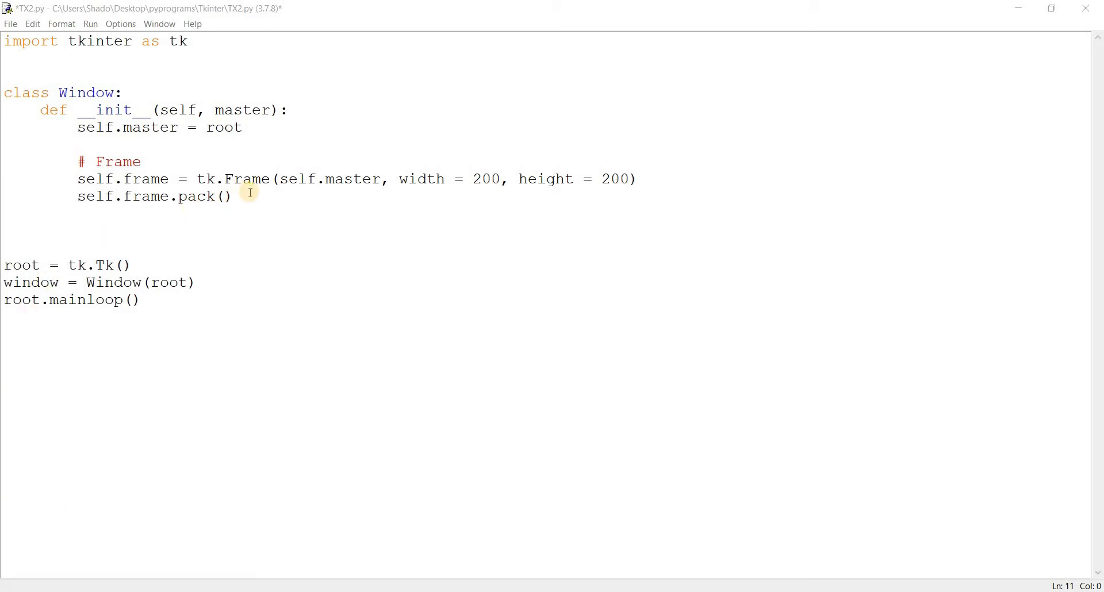
Start a new indented line in __init__ right after self.frame.pack()
{"action": "left_click", "coordinate": [232, 197]}
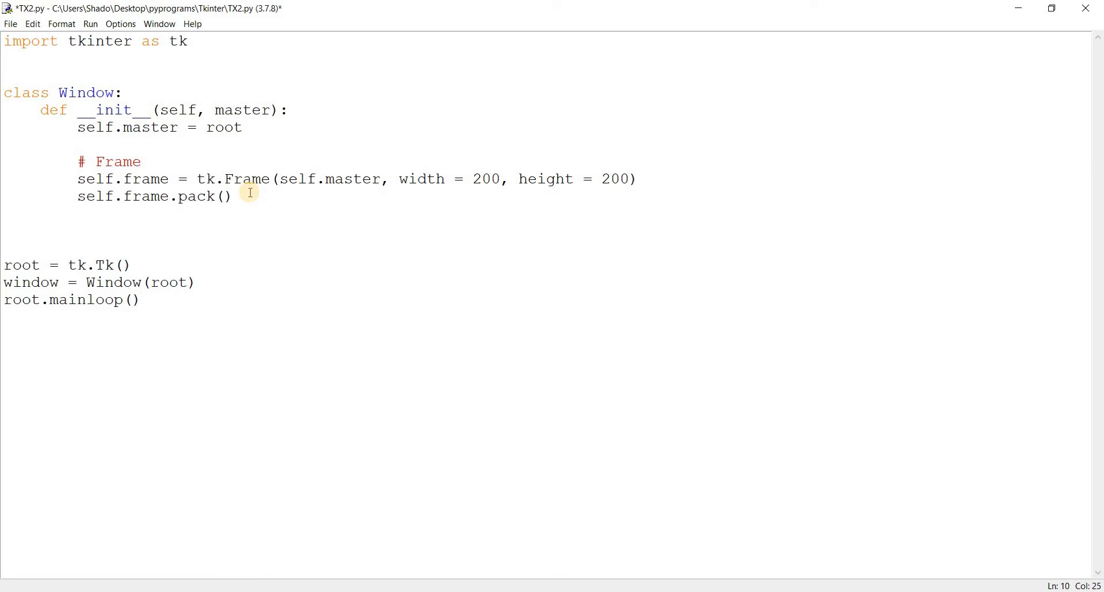
{"action": "left_click", "coordinate": [233, 195]}
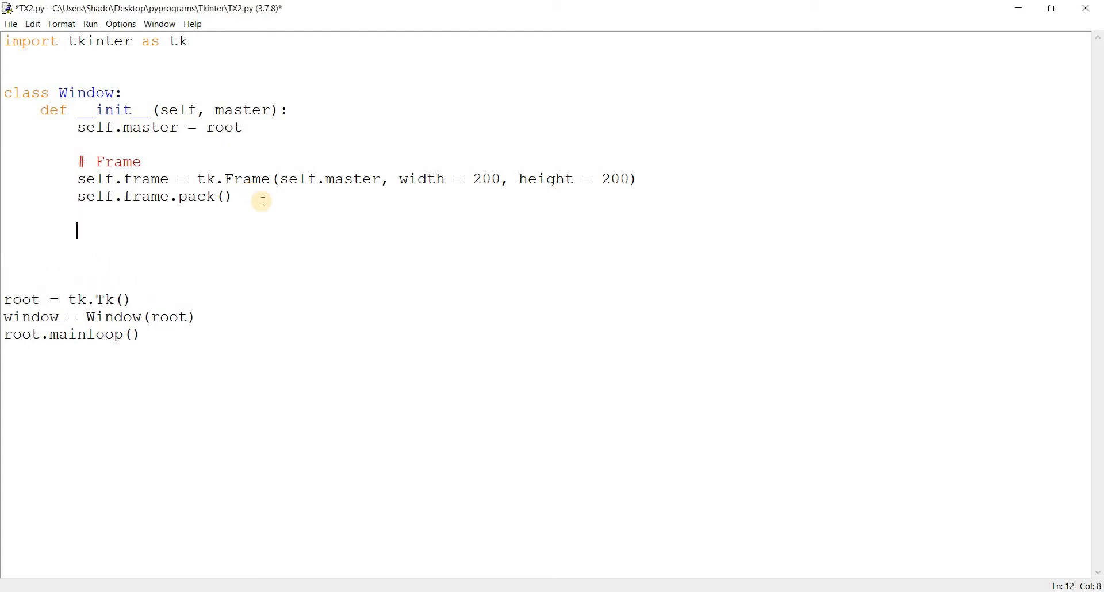
Under a '# Label' comment, create self.label = tk.Label(self.frame, text = "I will be Deleted")
{"action": "type", "text": "# Label"}
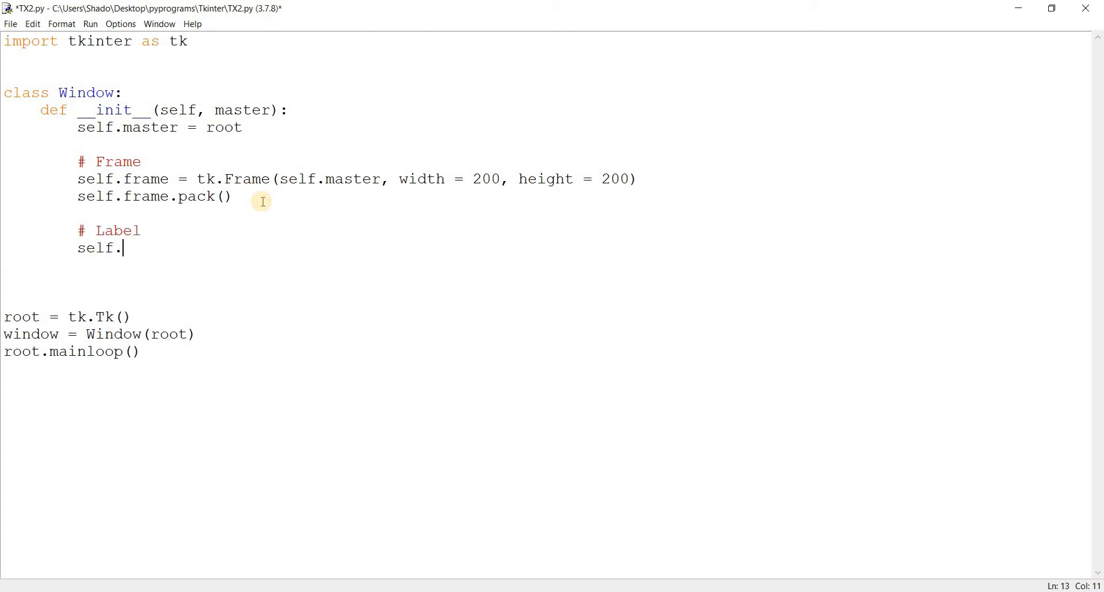
{"action": "type", "text": "label"}
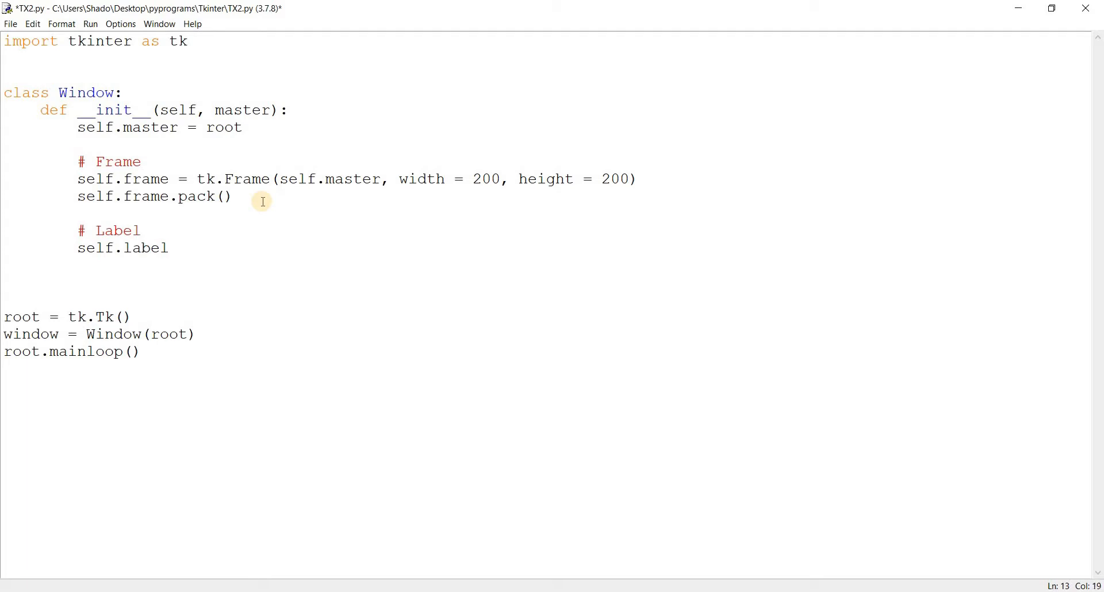
{"action": "type", "text": "= tk.Label"}
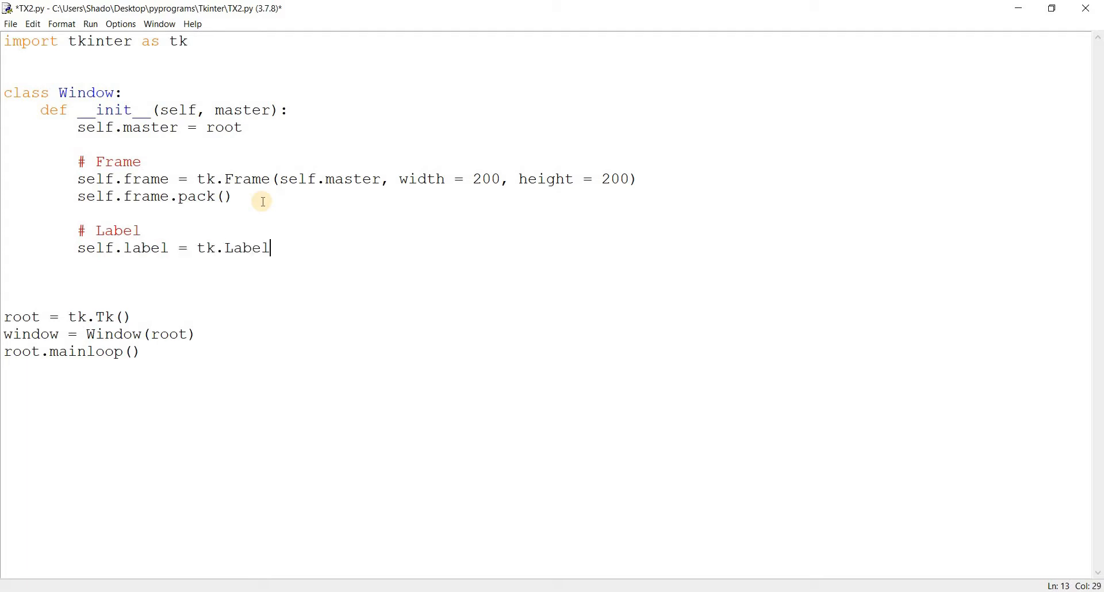
{"action": "type", "text": "(self.fr"}
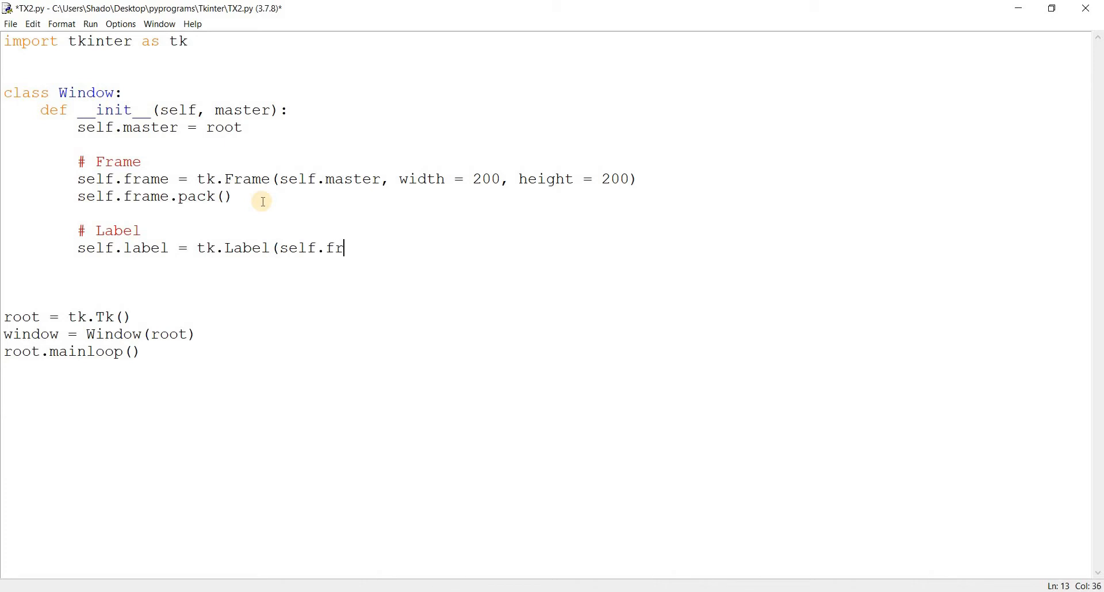
{"action": "type", "text": "ame,"}
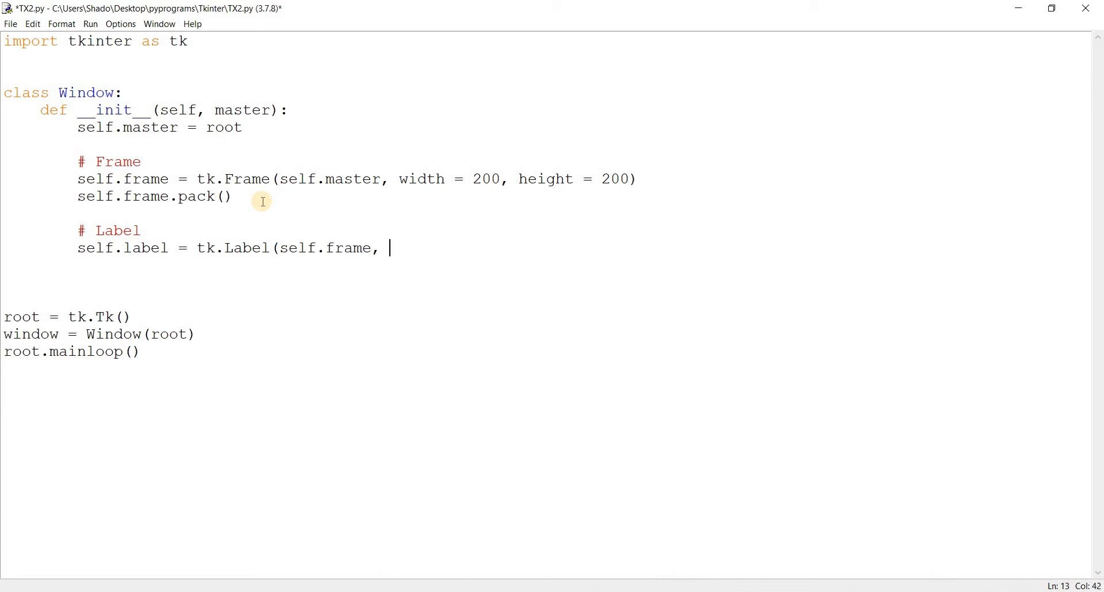
{"action": "type", "text": "text = \""}
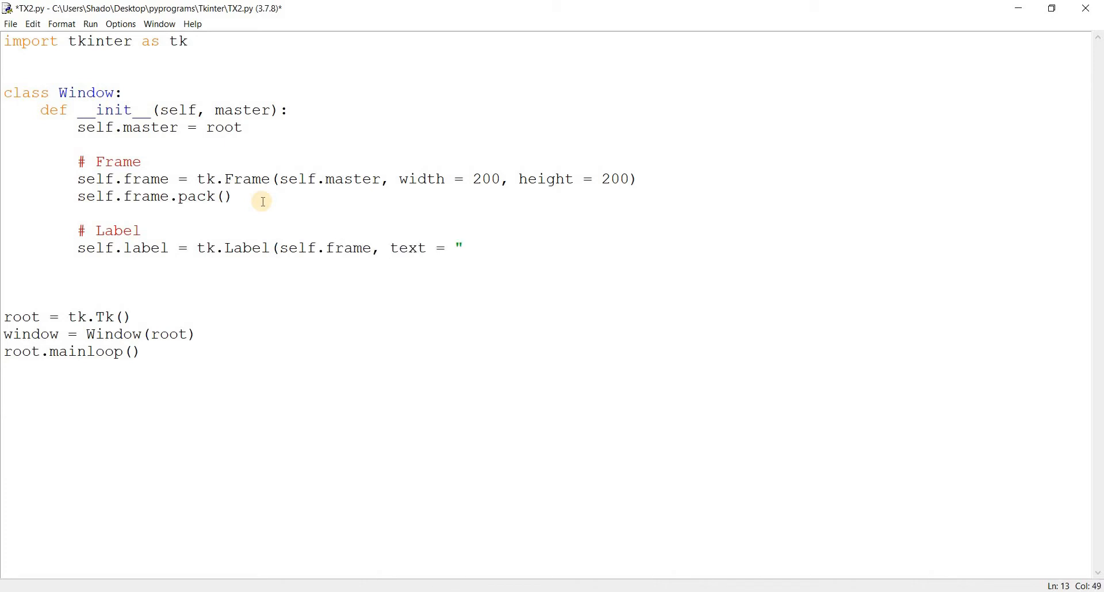
{"action": "type", "text": "I wil"}
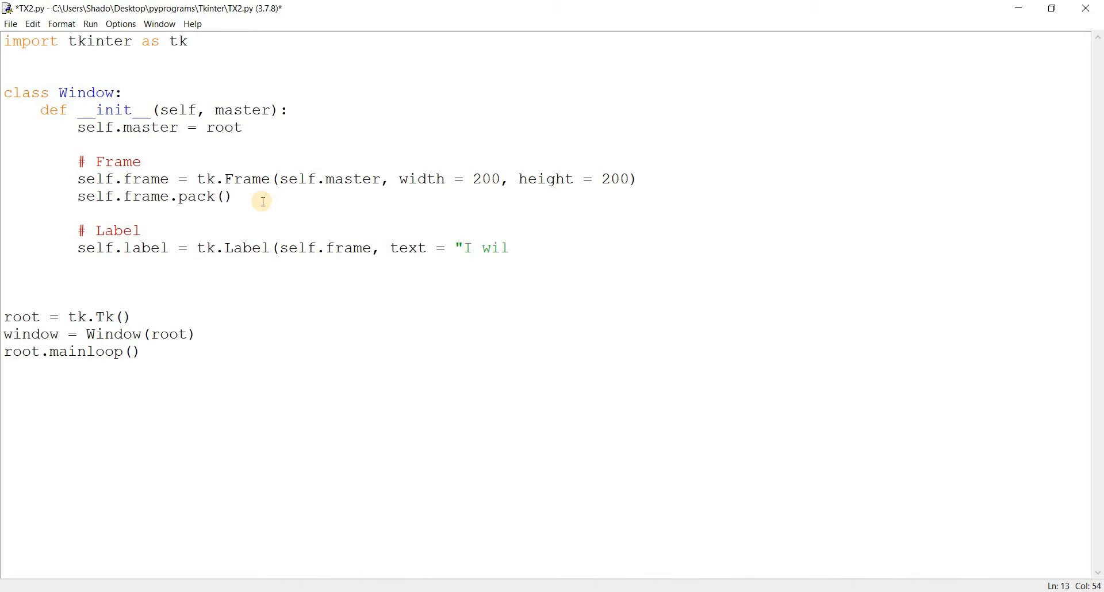
{"action": "type", "text": "l be Deleted\")"}
{"action": "type", "text": "self.label"}
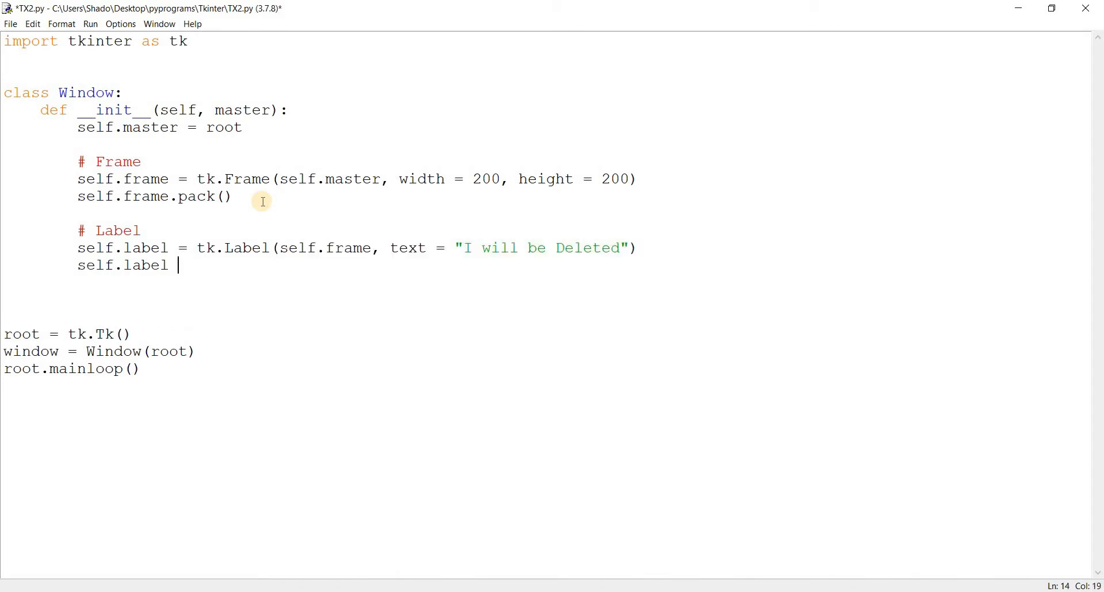
Place the label at x = 50, y = 20 and begin the '# Button' comment
{"action": "type", "text": ".pal"}
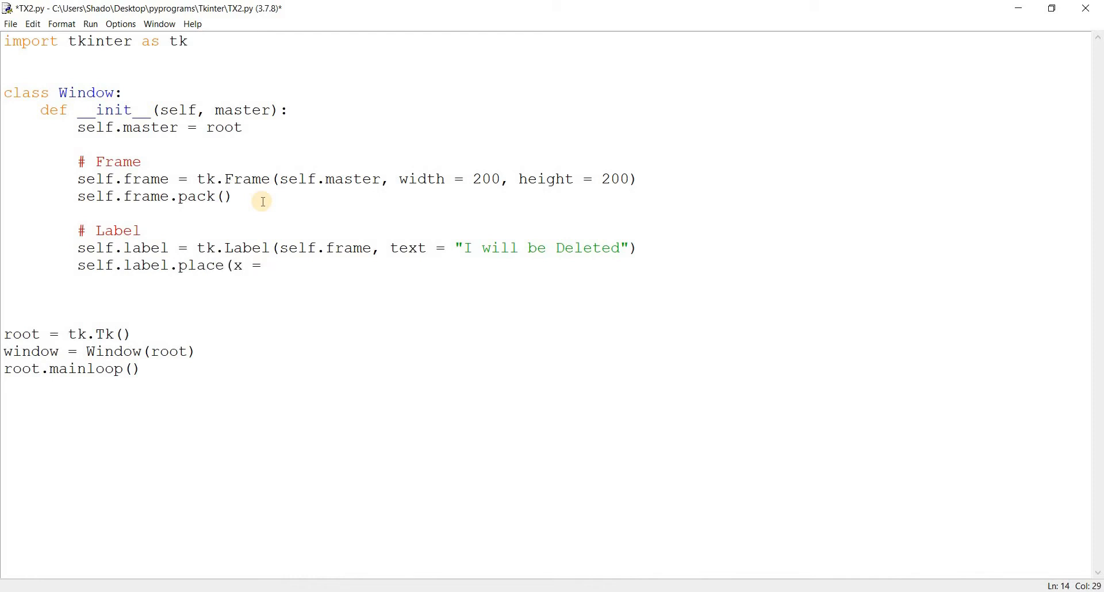
{"action": "type", "text": "50, y = 20)"}
{"action": "left_click", "coordinate": [545, 299]}
{"action": "type", "text": "# B"}
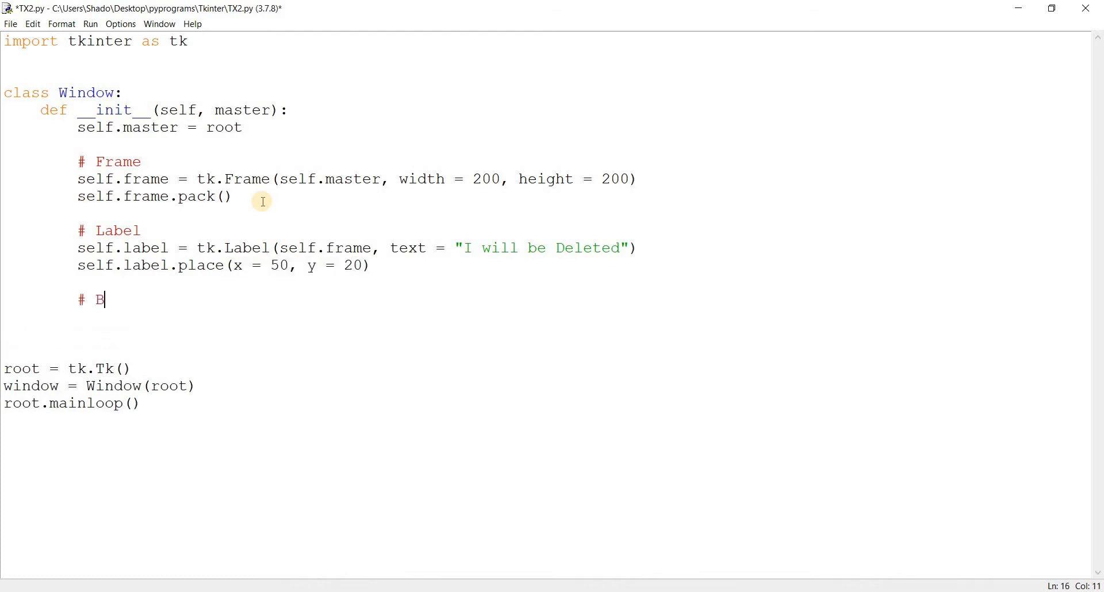
Create self.button = tk.Button(self.frame, text = "Delete", command = self.label_del)
{"action": "type", "text": "utton"}
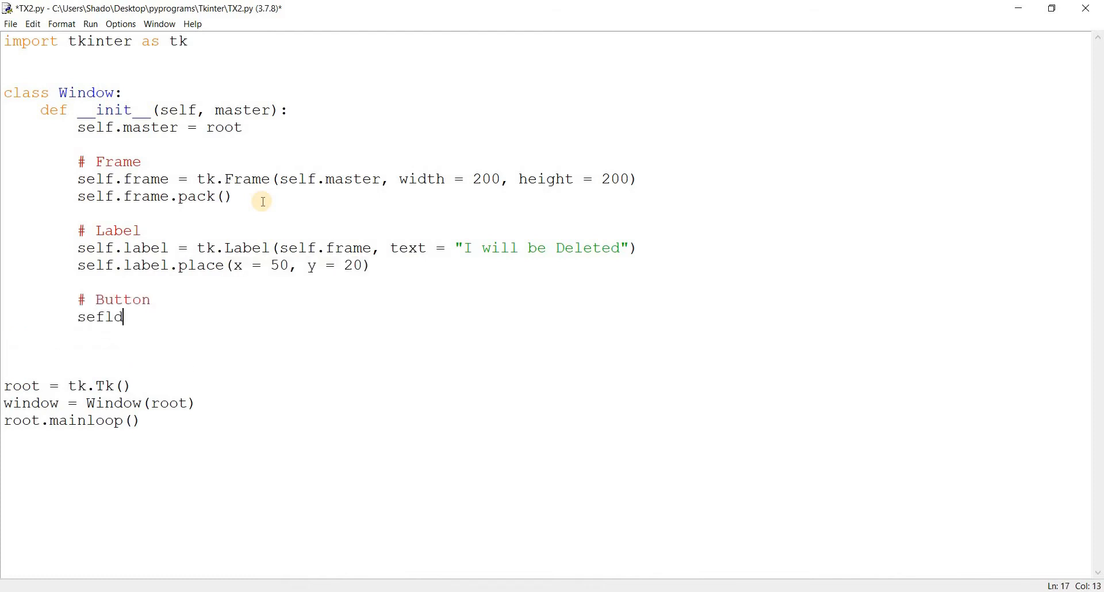
{"action": "key", "text": "Backspace"}
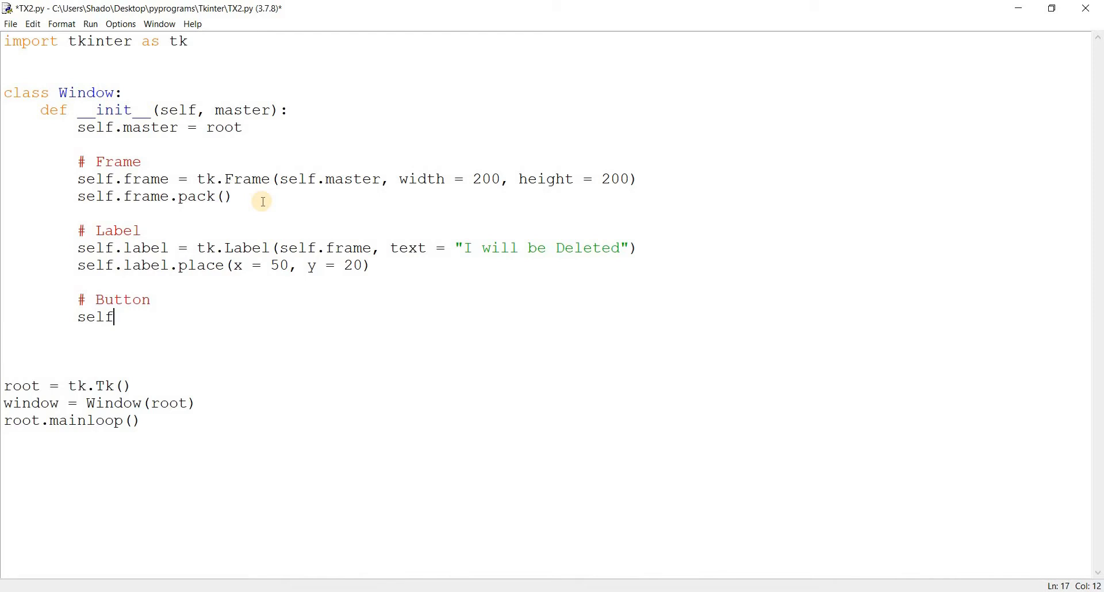
{"action": "type", "text": ".bu"}
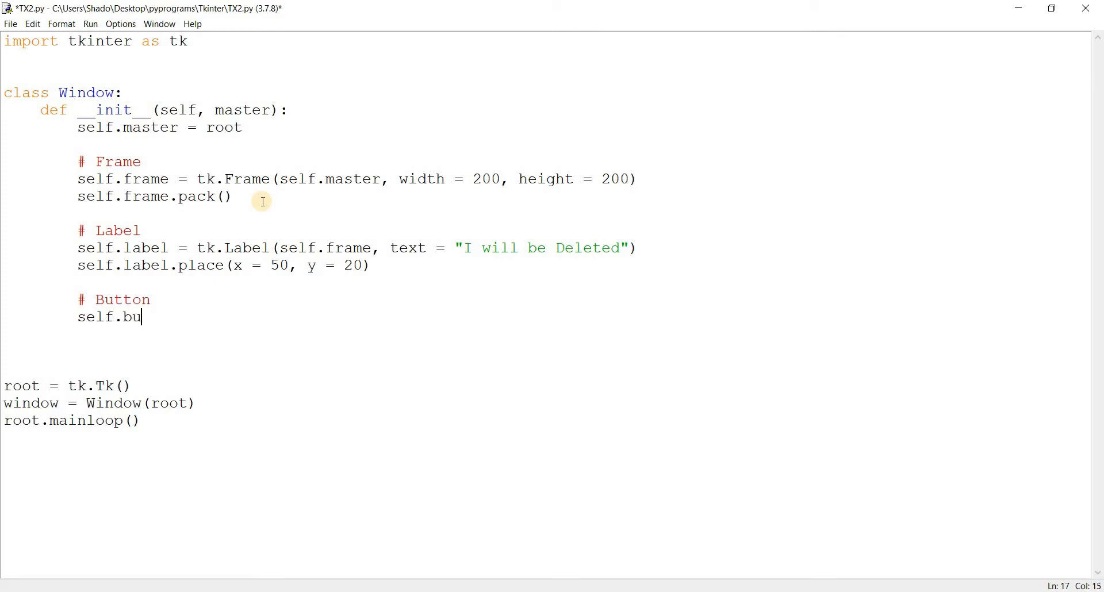
{"action": "type", "text": "tton = t"}
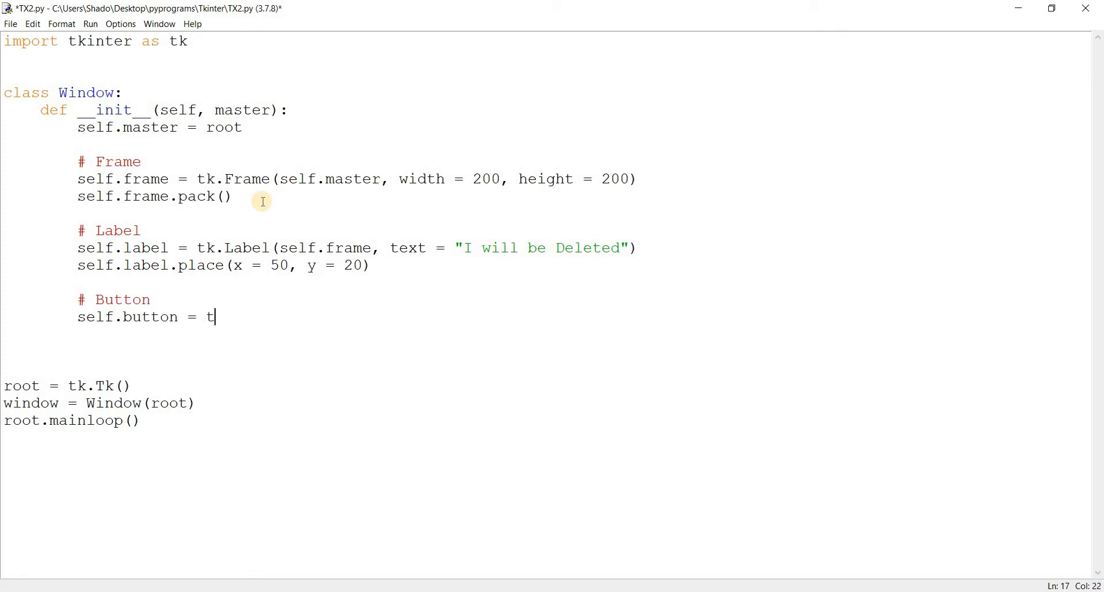
{"action": "type", "text": "k.Button"}
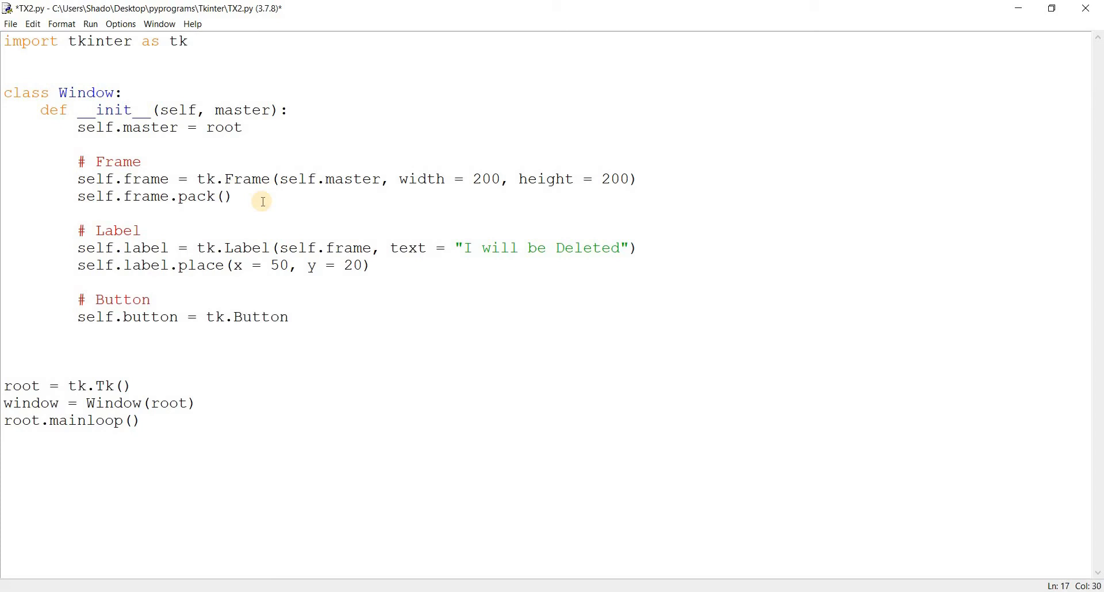
{"action": "type", "text": "(self.f"}
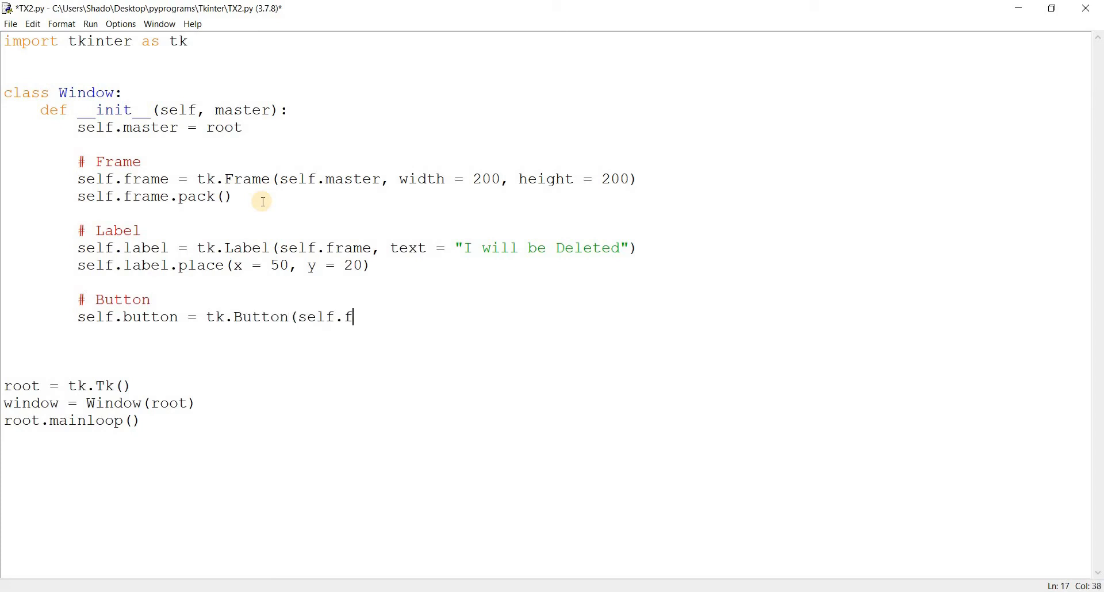
{"action": "type", "text": "rame, text ="}
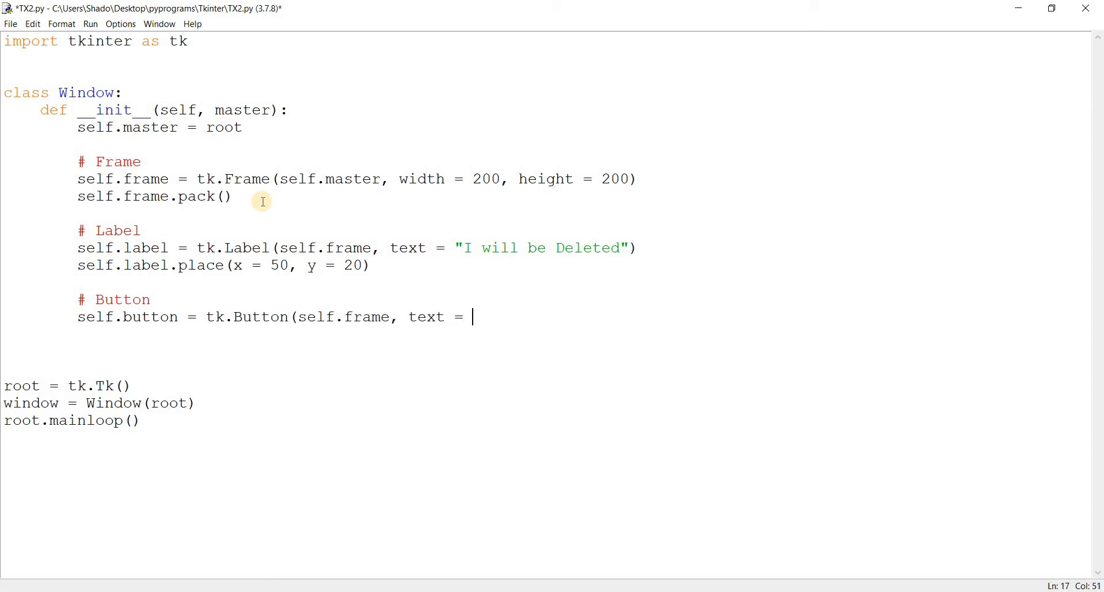
{"action": "type", "text": "\"Delete\""}
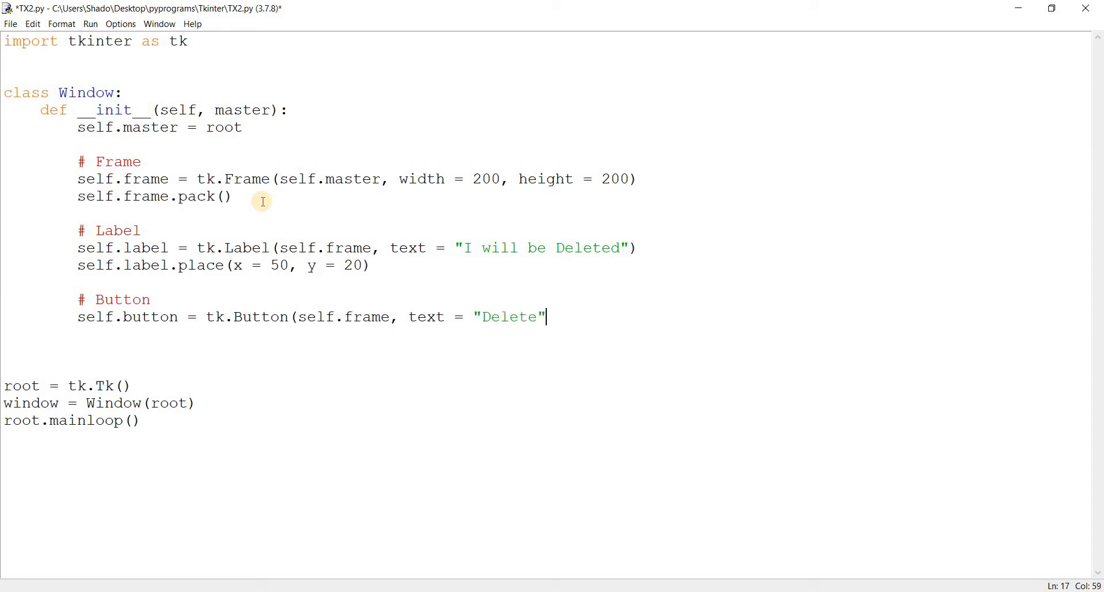
{"action": "type", "text": ", command ="}
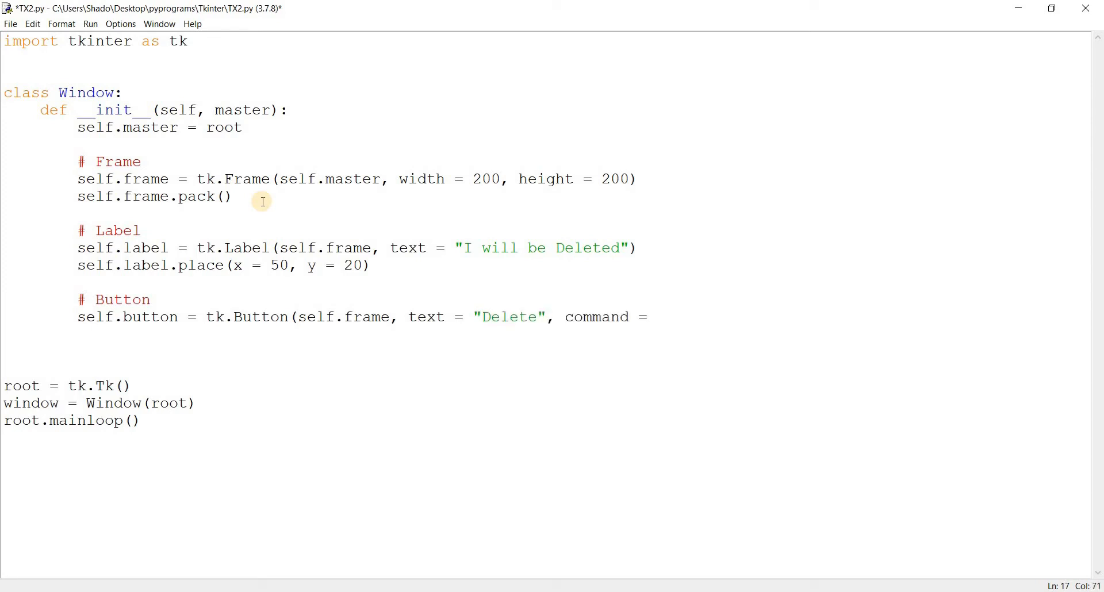
{"action": "type", "text": "label_s"}
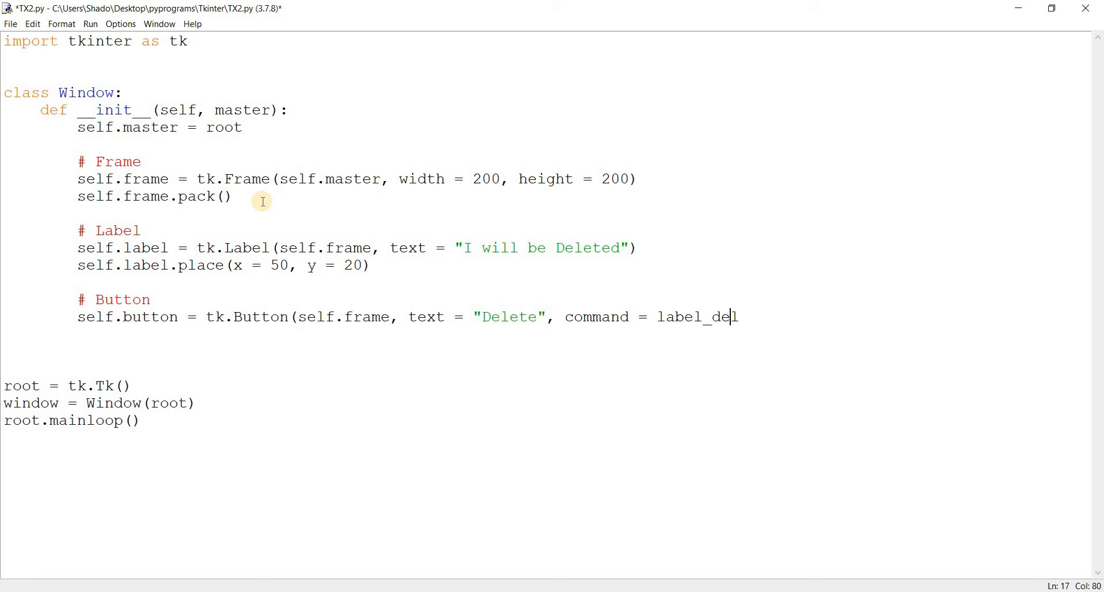
{"action": "type", "text": "self."}
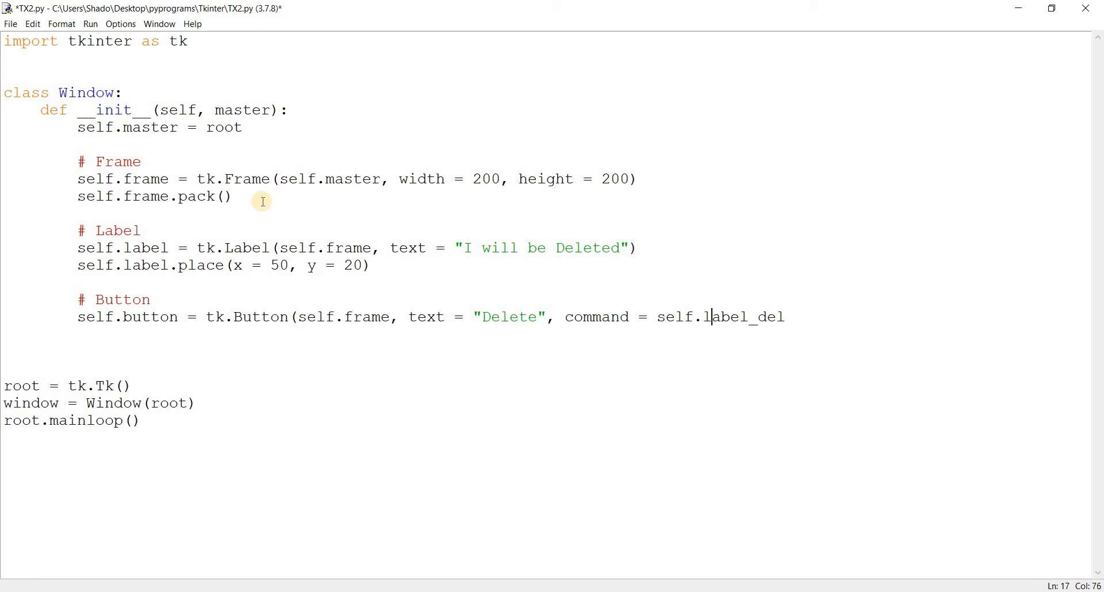
Place the button at x = 50, y = 80 on the next line
{"action": "key", "text": "enter"}
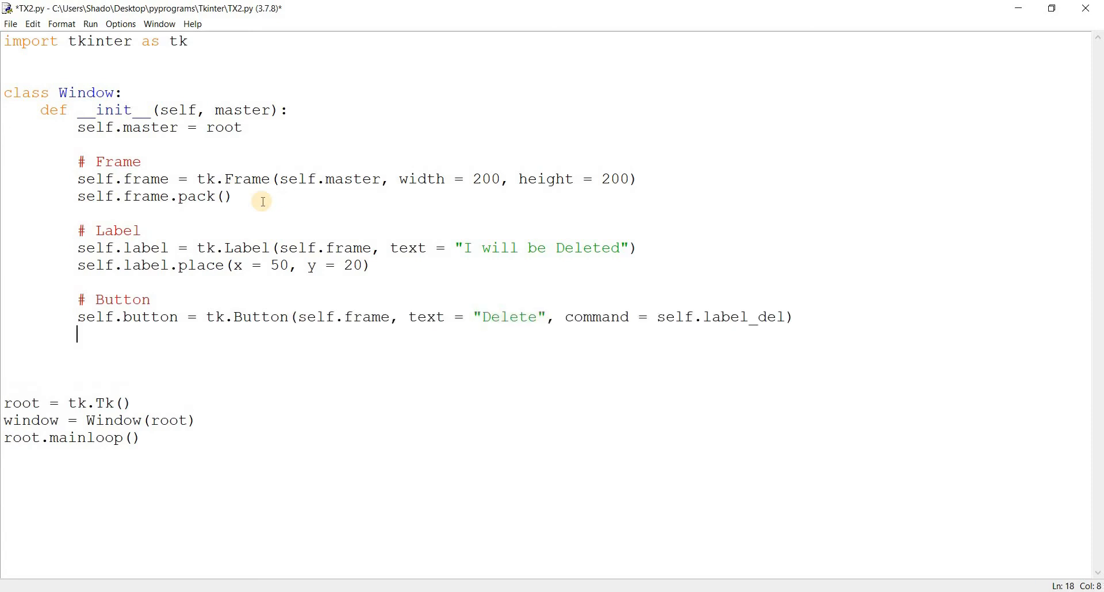
{"action": "type", "text": "self.button.p"}
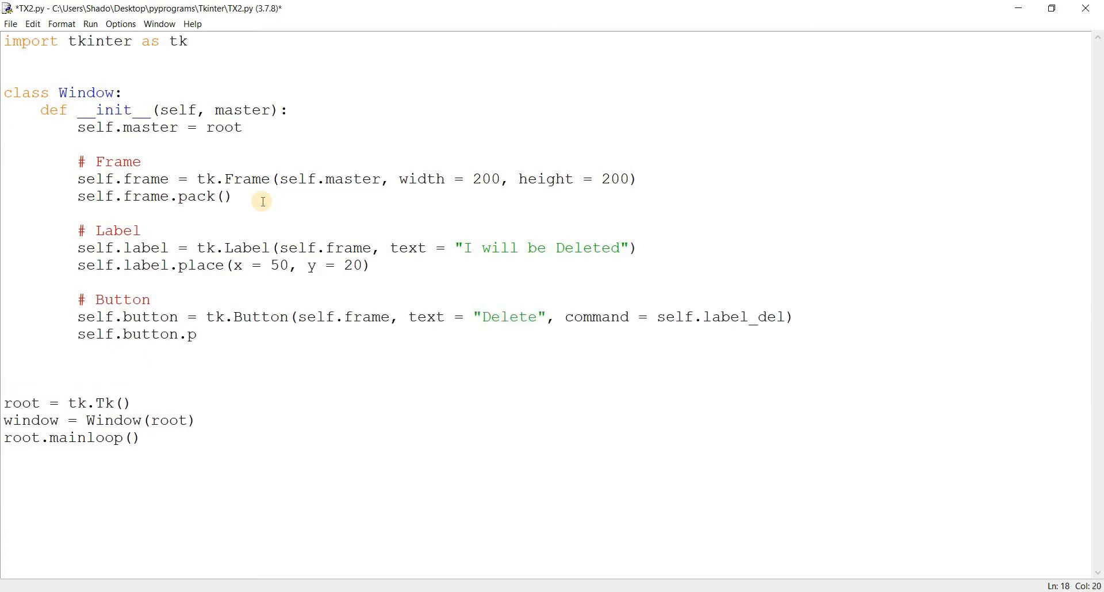
{"action": "type", "text": "lace(x = 50, y = 80"}
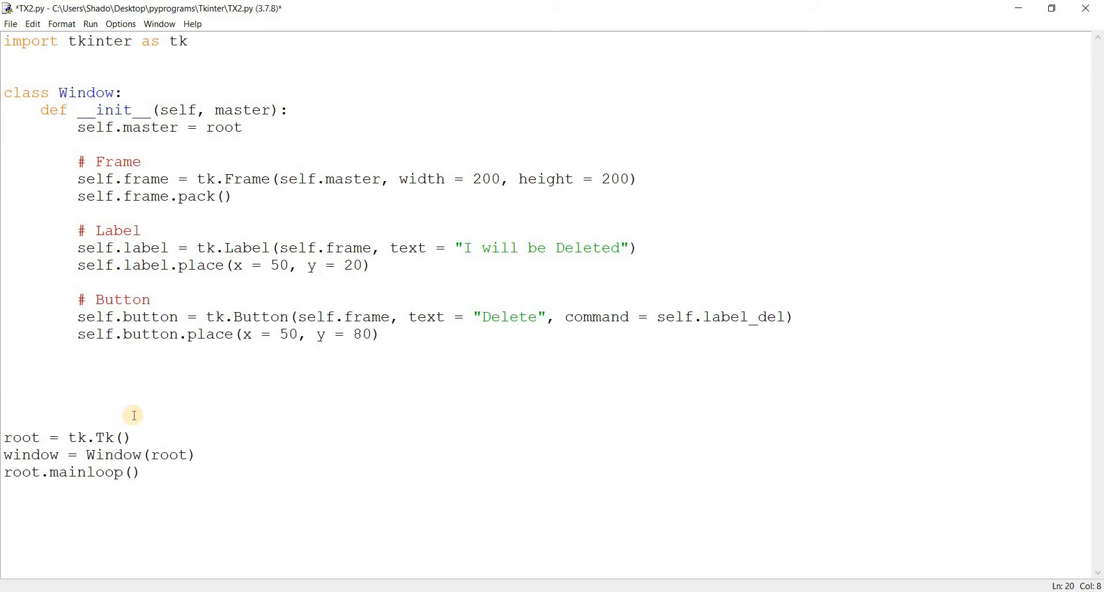
Define label_del(self) calling self.label.destroy(), then save and run with F5
{"action": "type", "text": "def"}
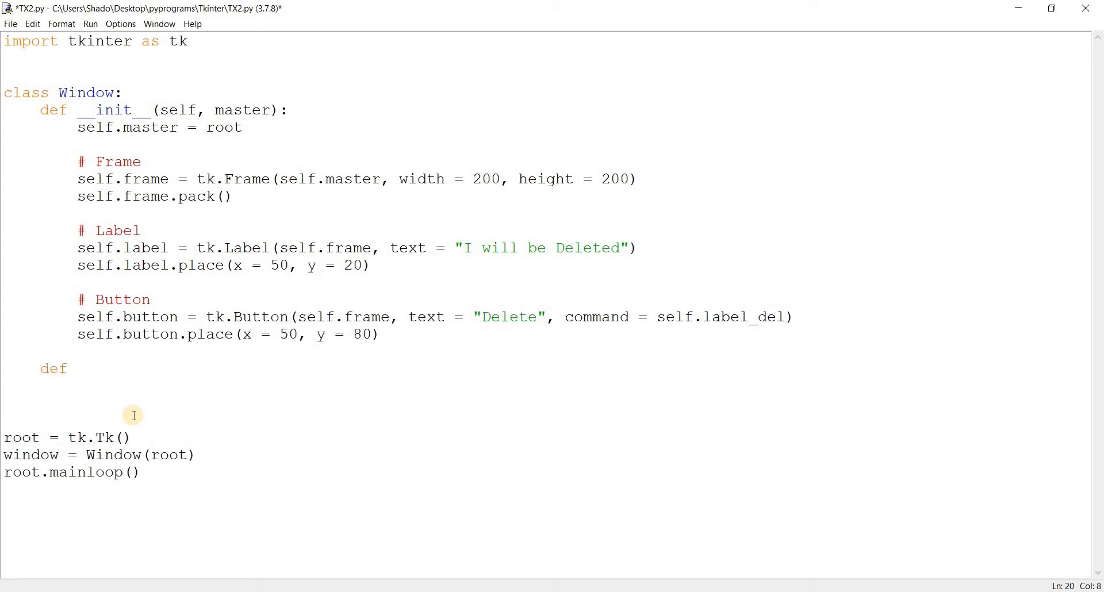
{"action": "type", "text": "label"}
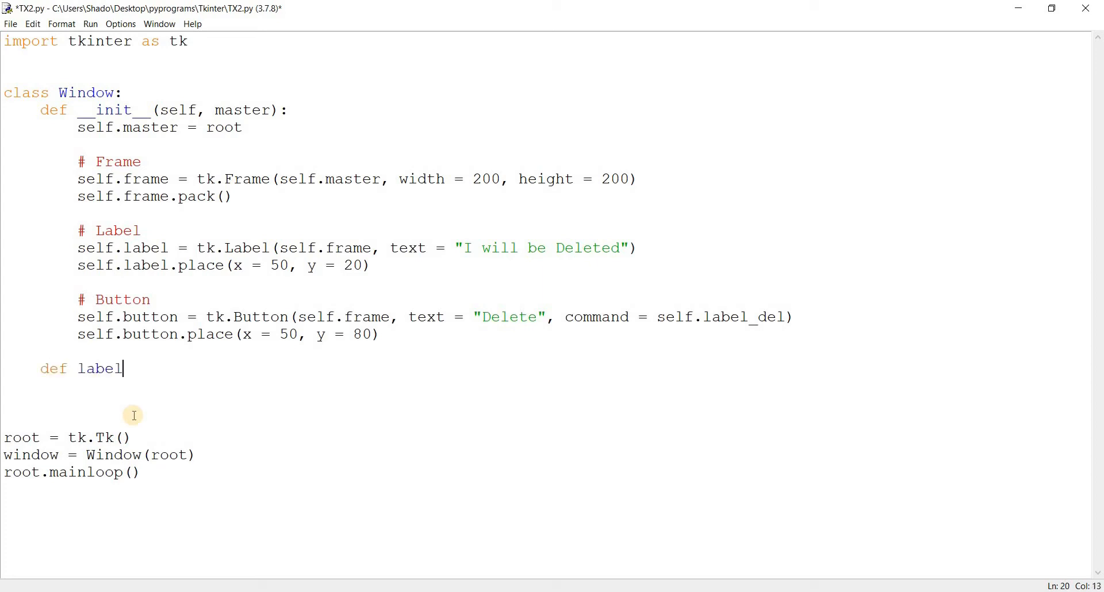
{"action": "type", "text": "_del(sef"}
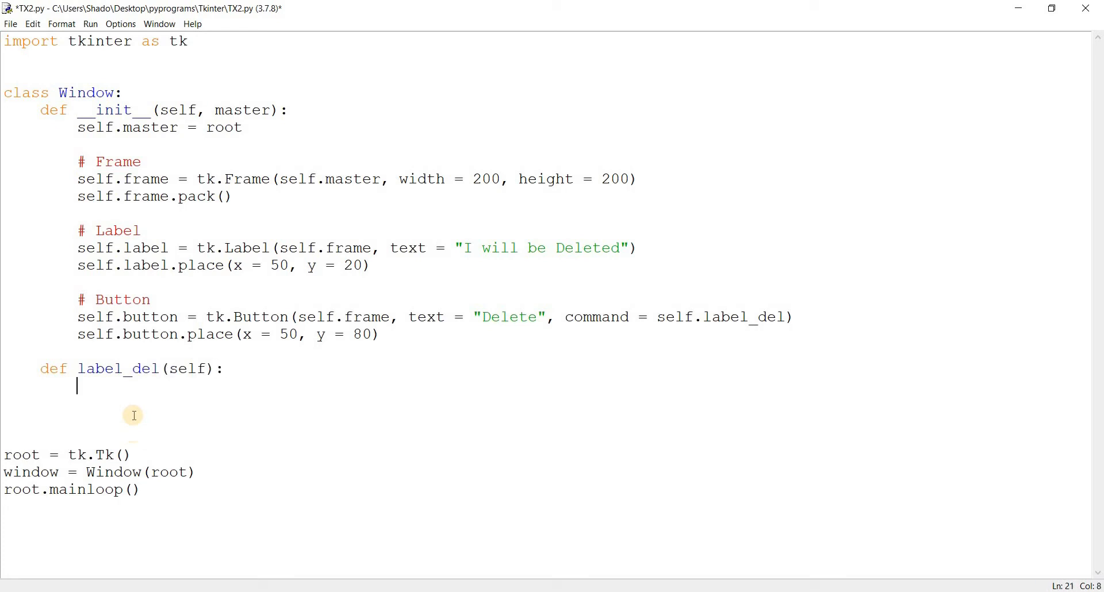
{"action": "type", "text": "self.label"}
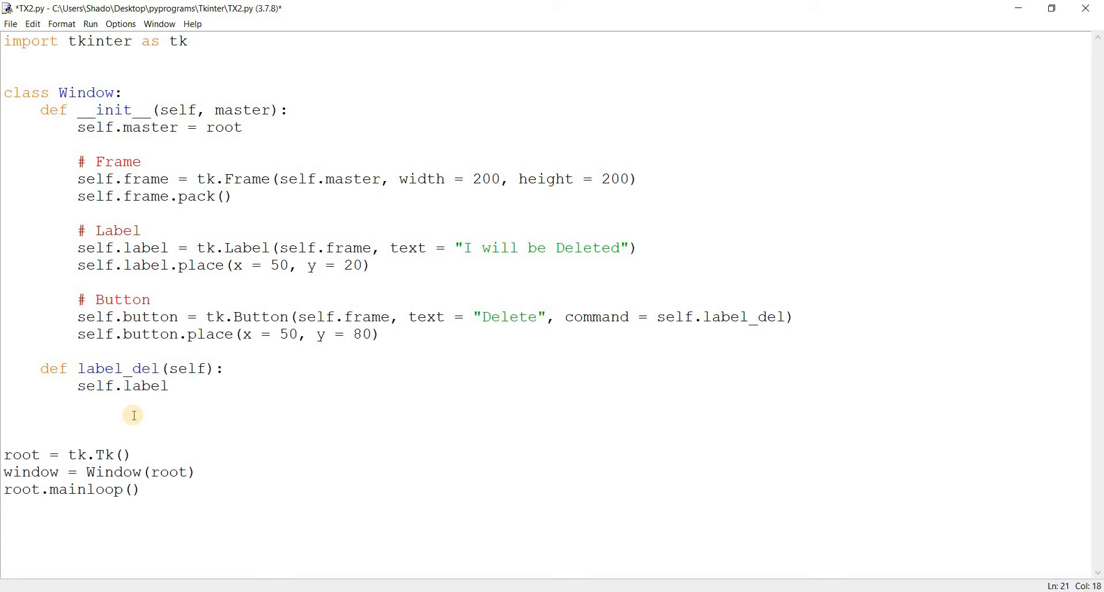
{"action": "type", "text": ".des"}
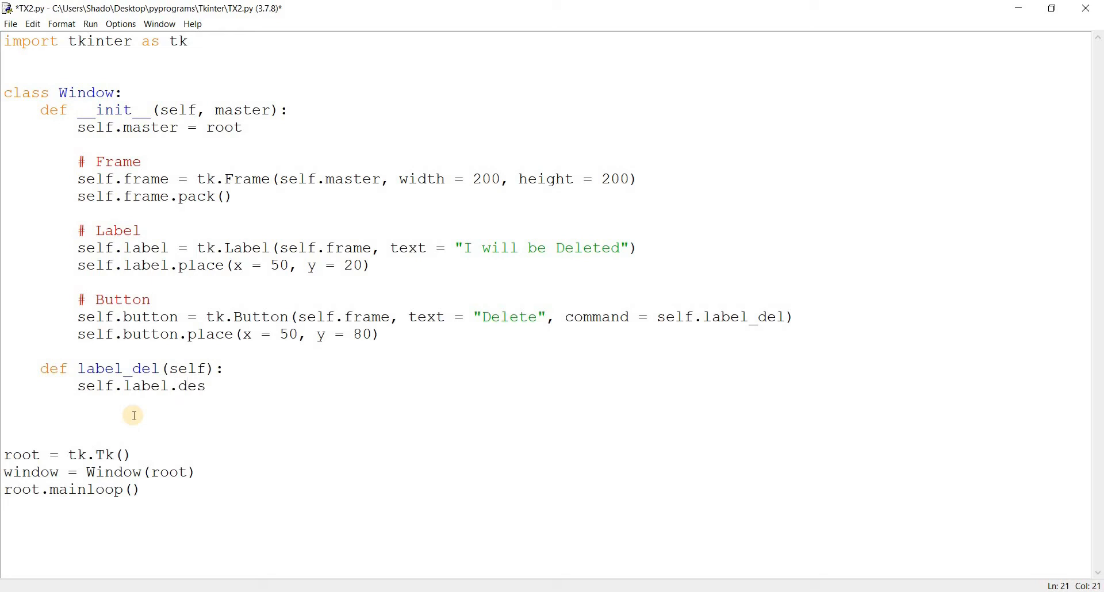
{"action": "type", "text": "troy()"}
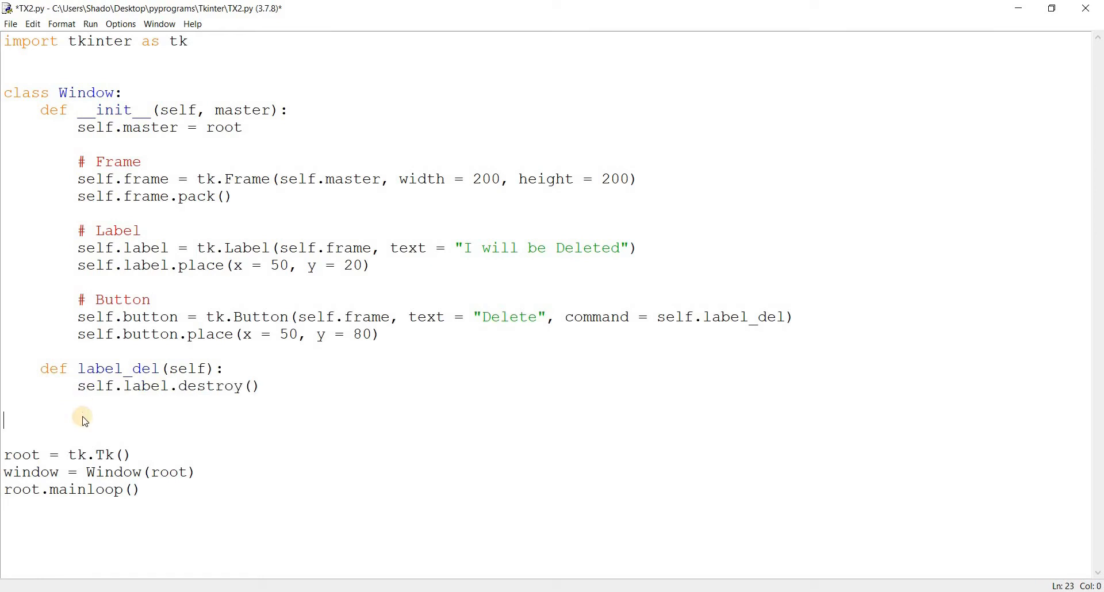
{"action": "key", "text": "F5"}
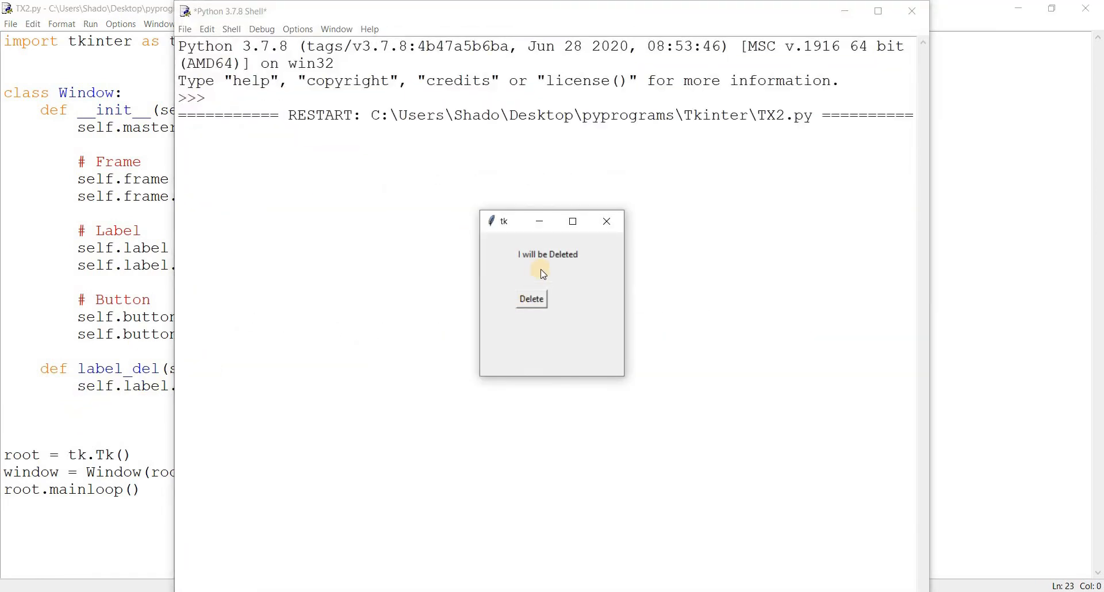
{"action": "mouse_move", "coordinate": [594, 258]}
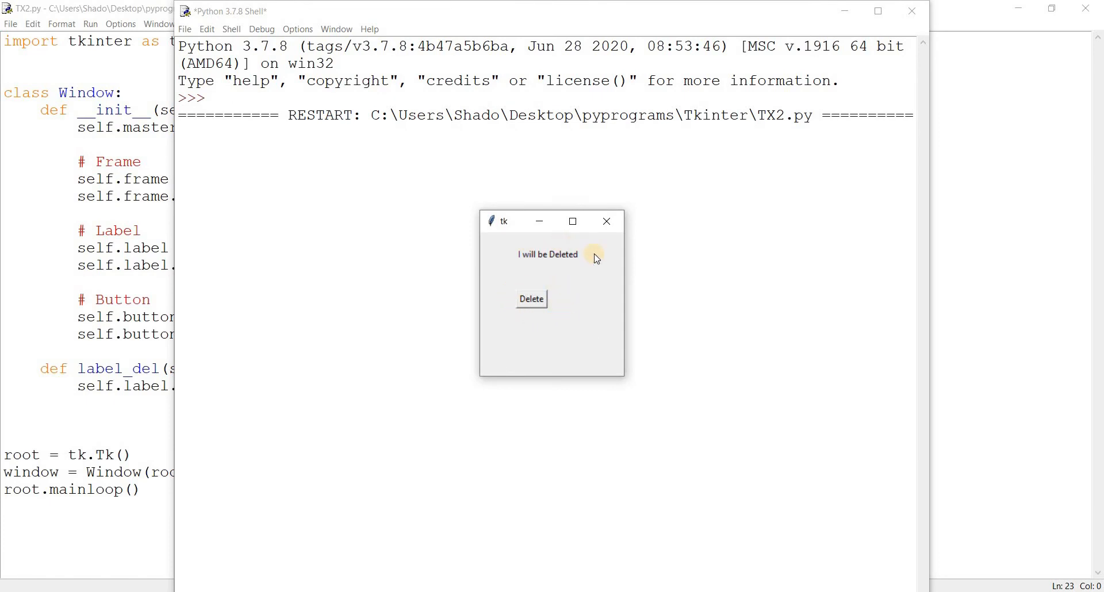
Hit Delete in the running tk window to confirm the label disappears
{"action": "left_click", "coordinate": [530, 299]}
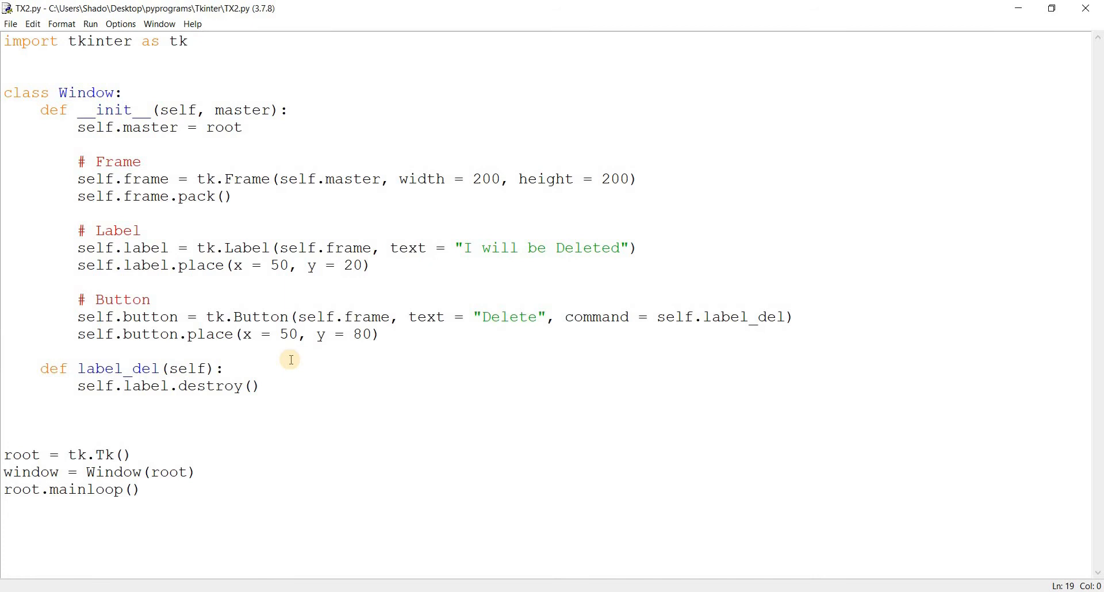
{"action": "left_click", "coordinate": [3, 351]}
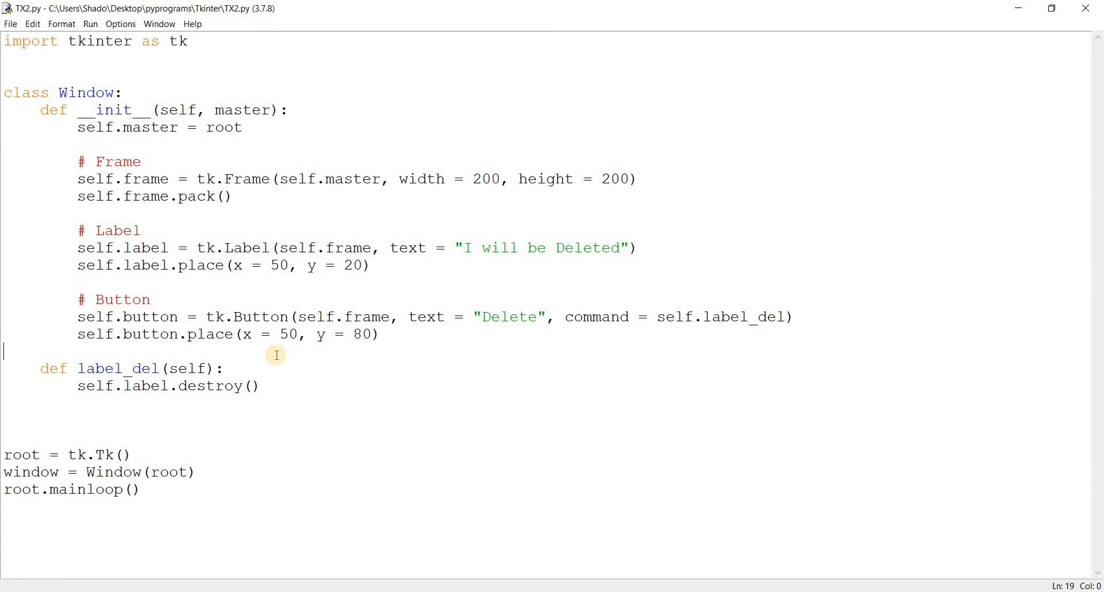
{"action": "mouse_move", "coordinate": [269, 347]}
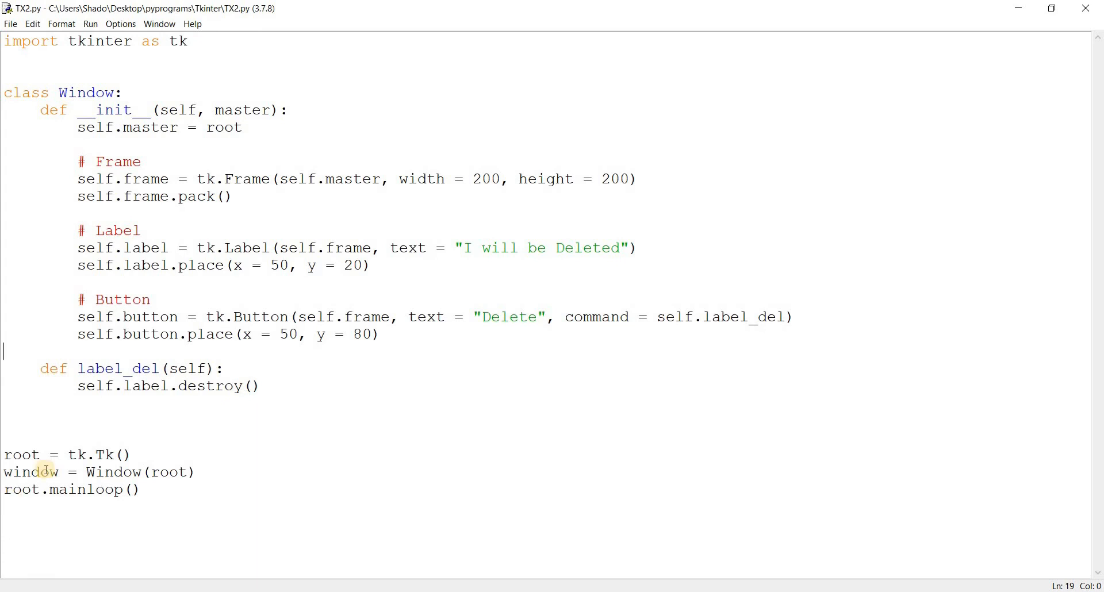
{"action": "double_click", "coordinate": [20, 454]}
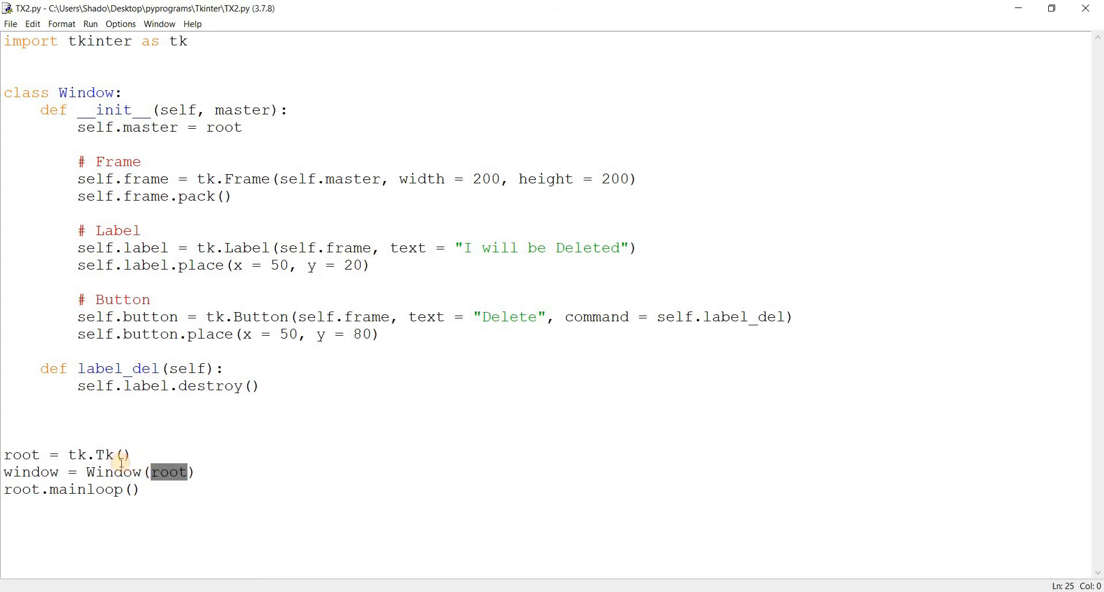
Replace self.master = root with self.master = master, checking the master parameter
{"action": "double_click", "coordinate": [113, 472]}
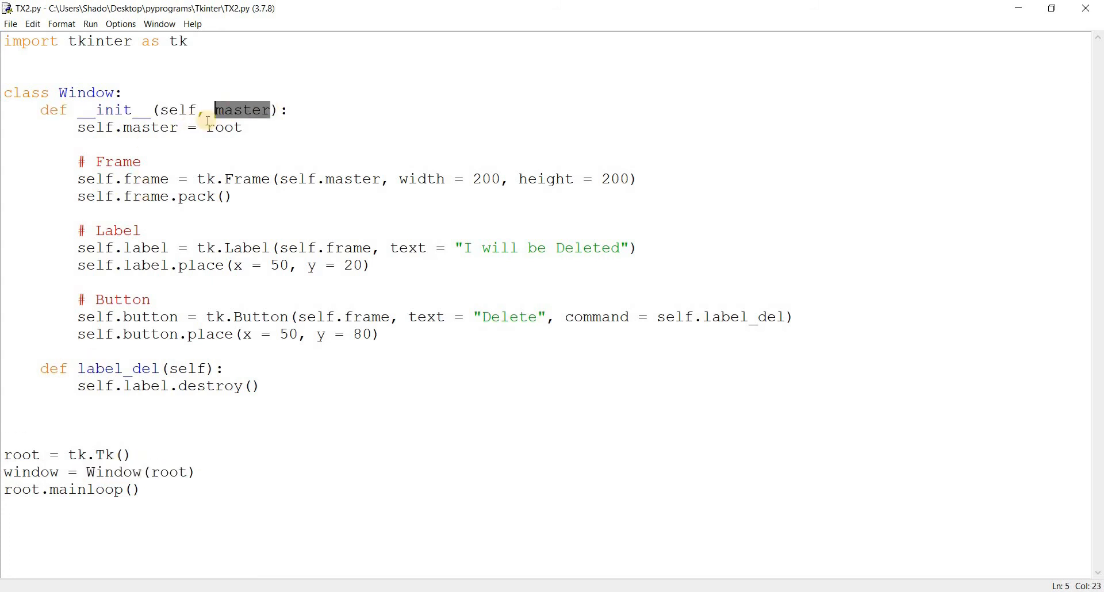
{"action": "mouse_move", "coordinate": [243, 123]}
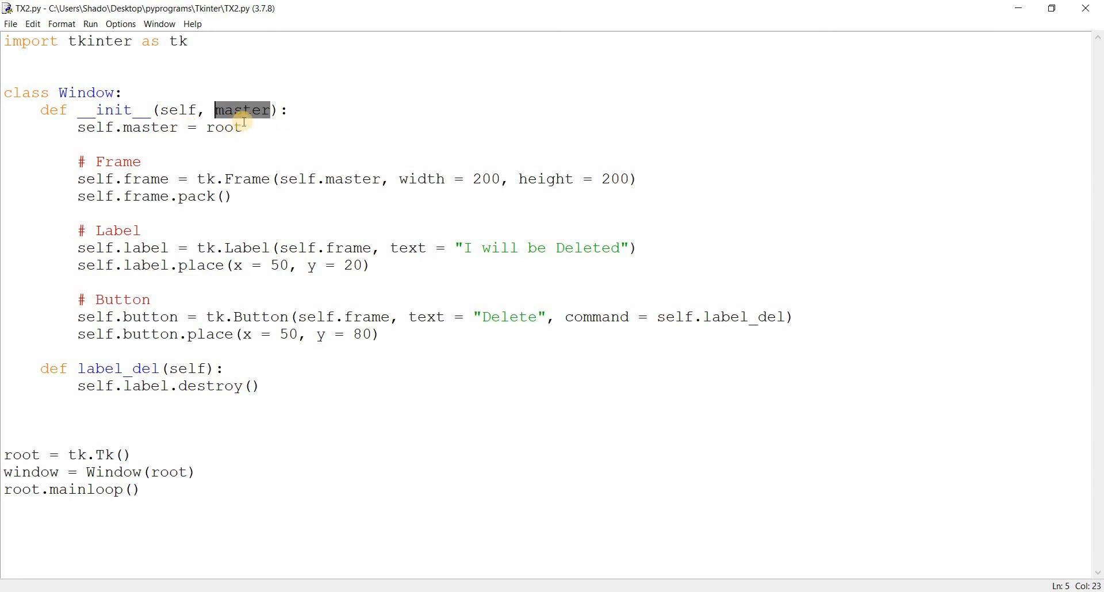
{"action": "left_click", "coordinate": [256, 131]}
{"action": "type", "text": "mas"}
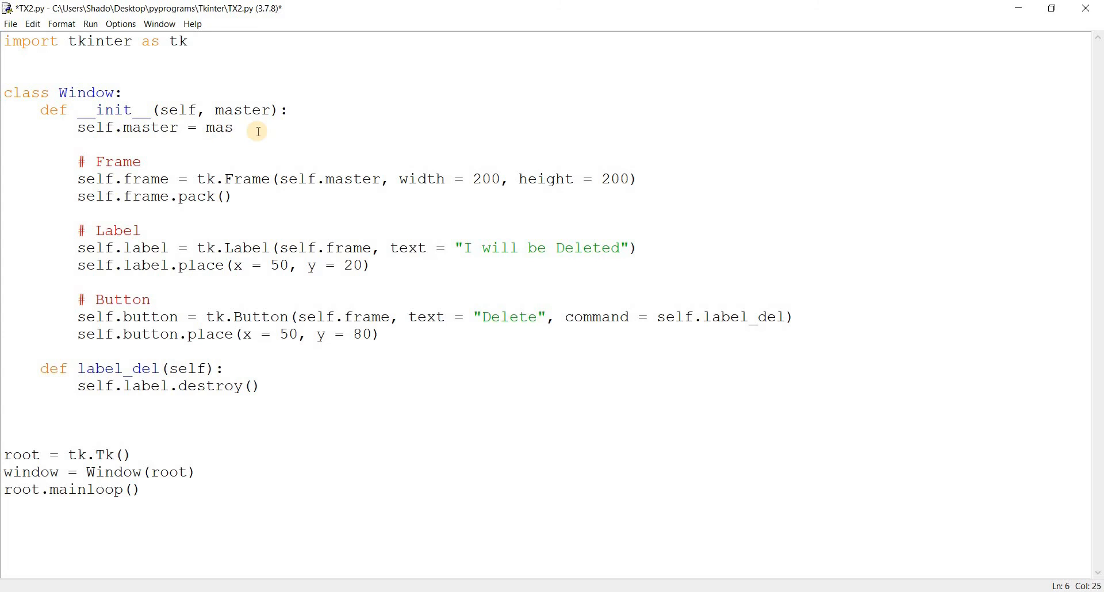
{"action": "type", "text": "ter"}
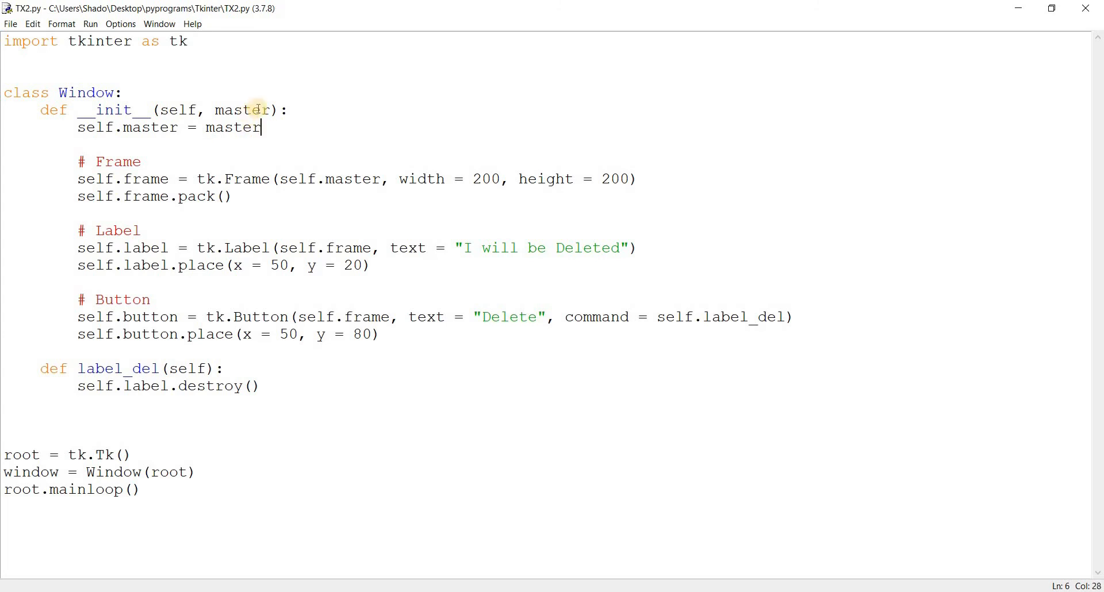
{"action": "double_click", "coordinate": [242, 111]}
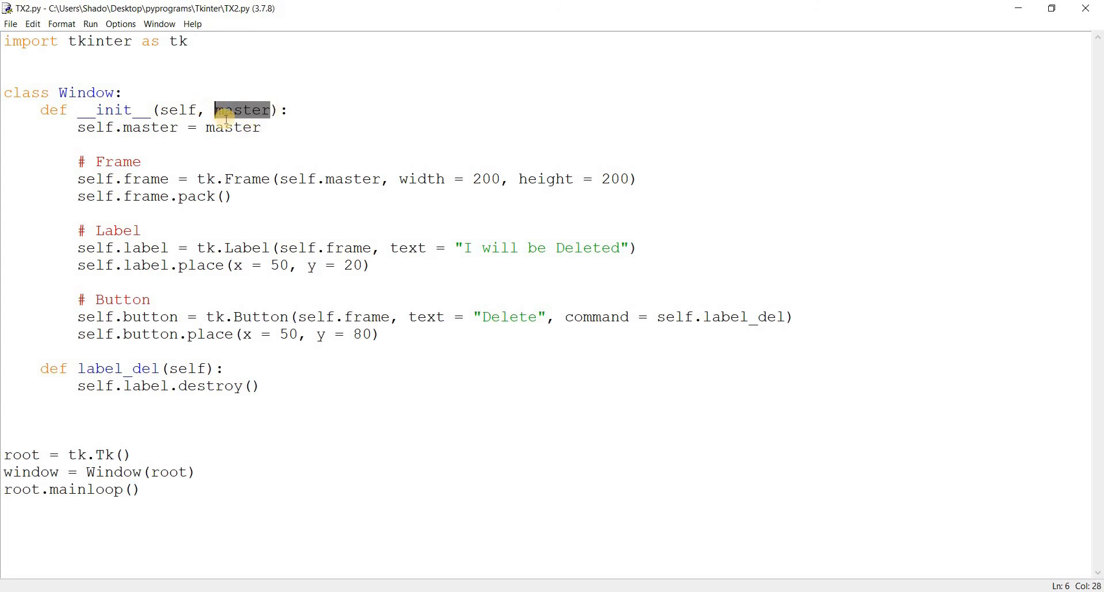
{"action": "double_click", "coordinate": [229, 128]}
{"action": "type", "text": "mas"}
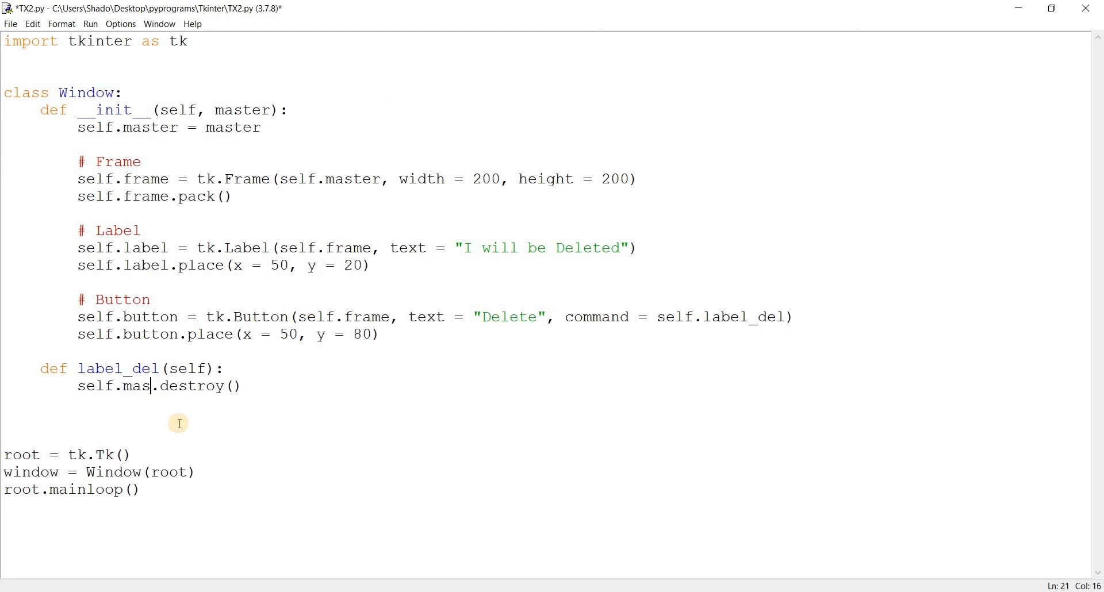
Change label_del to self.master.destroy() and save and run with F5
{"action": "type", "text": "ter"}
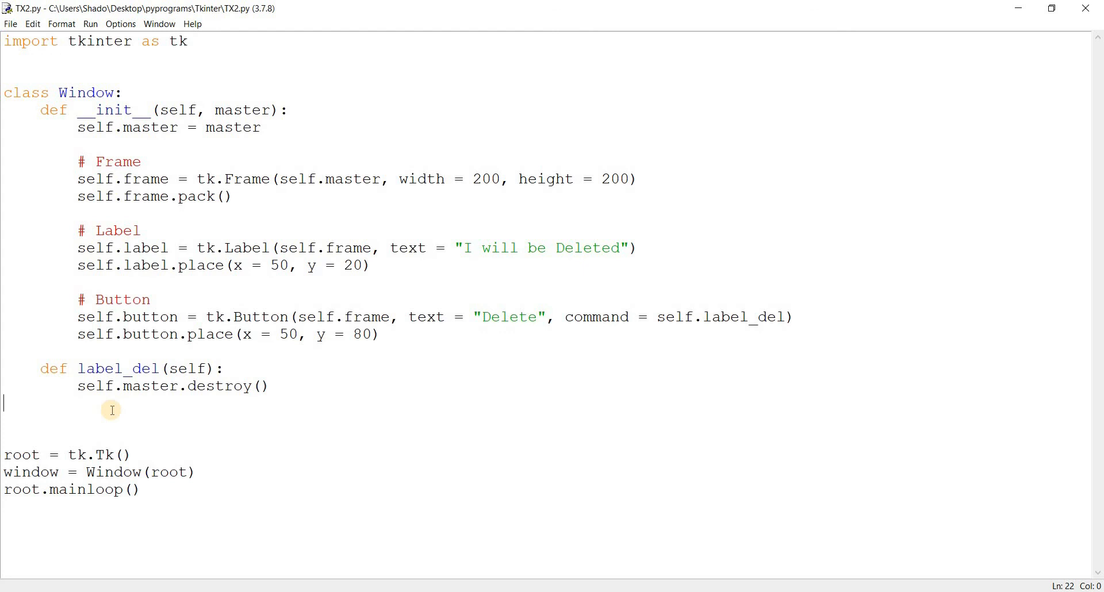
{"action": "key", "text": "F5"}
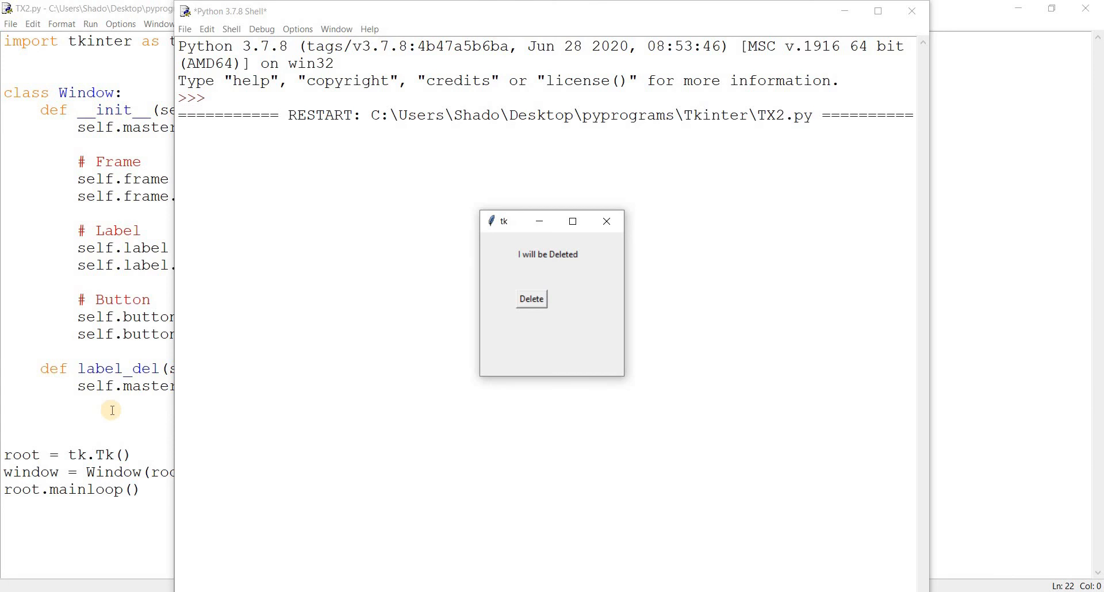
{"action": "mouse_move", "coordinate": [498, 303]}
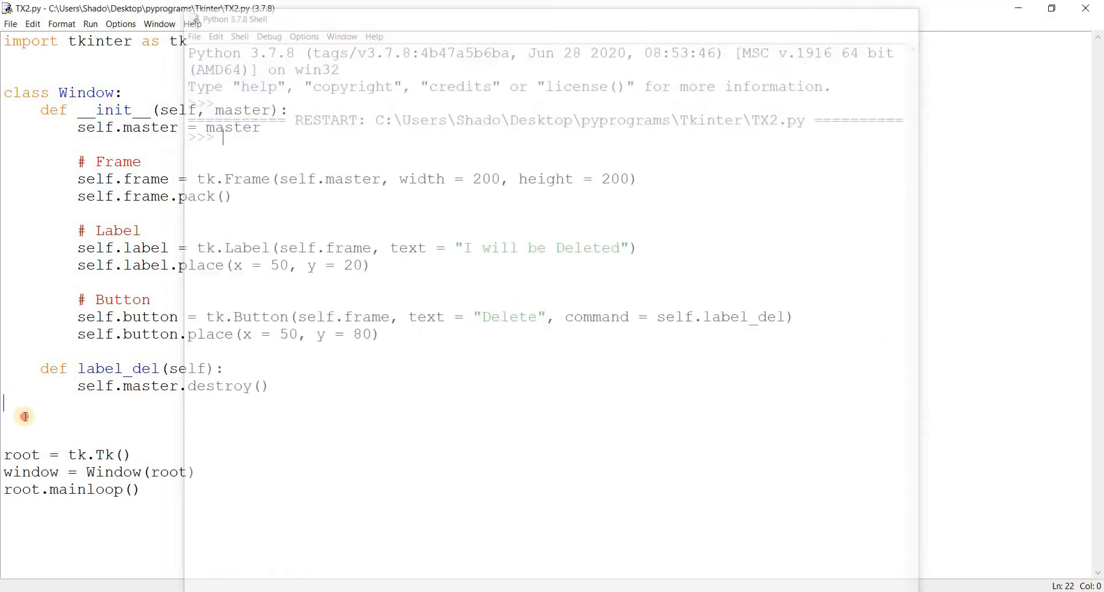
Hit Delete to close the whole tk window, then return to the editor
{"action": "left_click", "coordinate": [24, 415]}
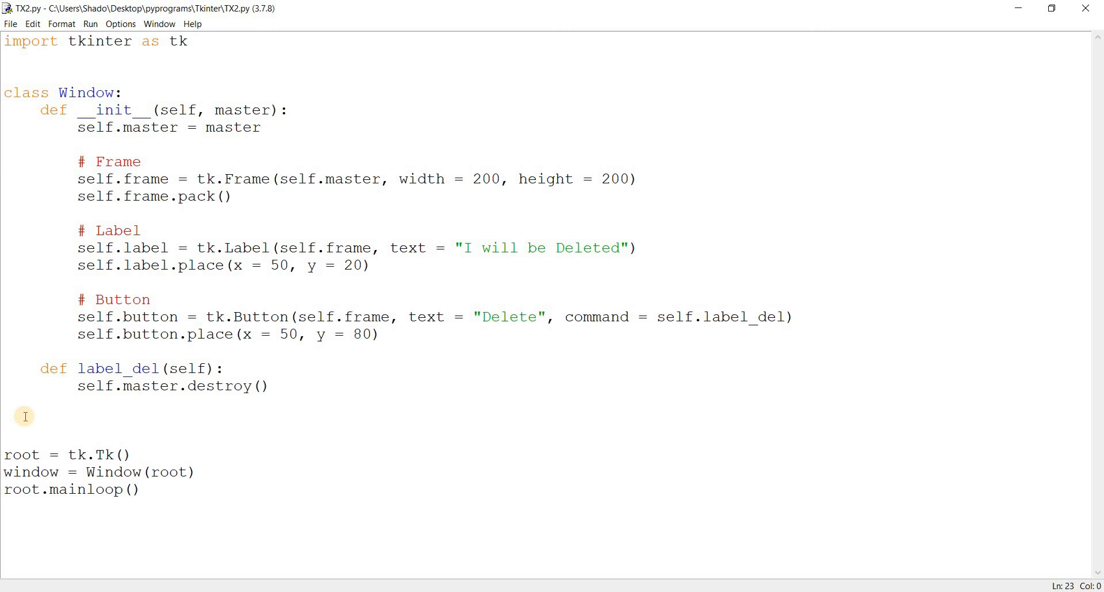
{"action": "left_click", "coordinate": [5, 416]}
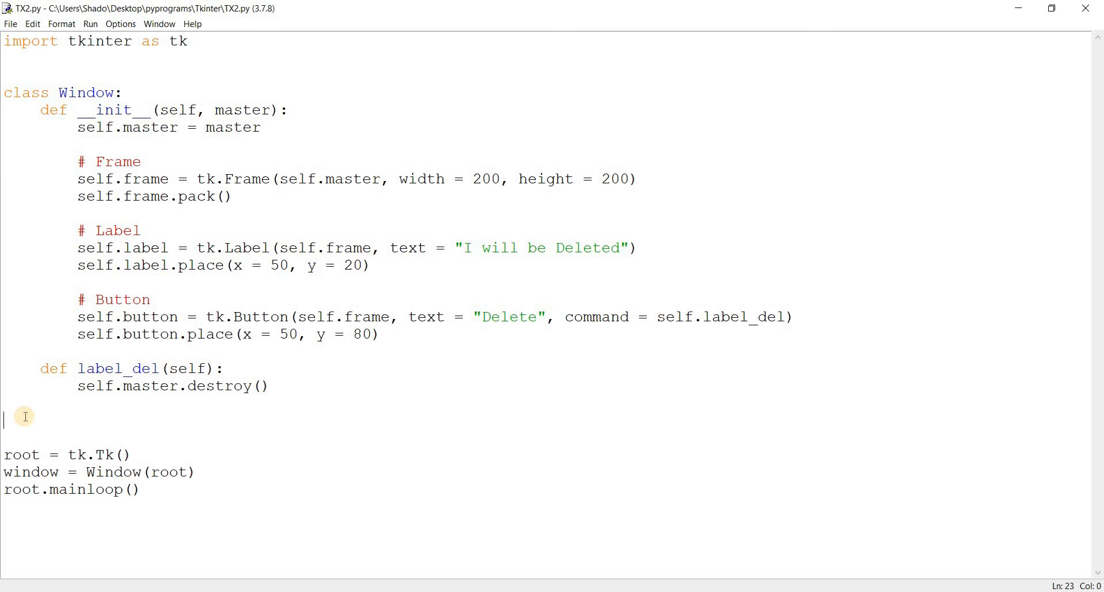